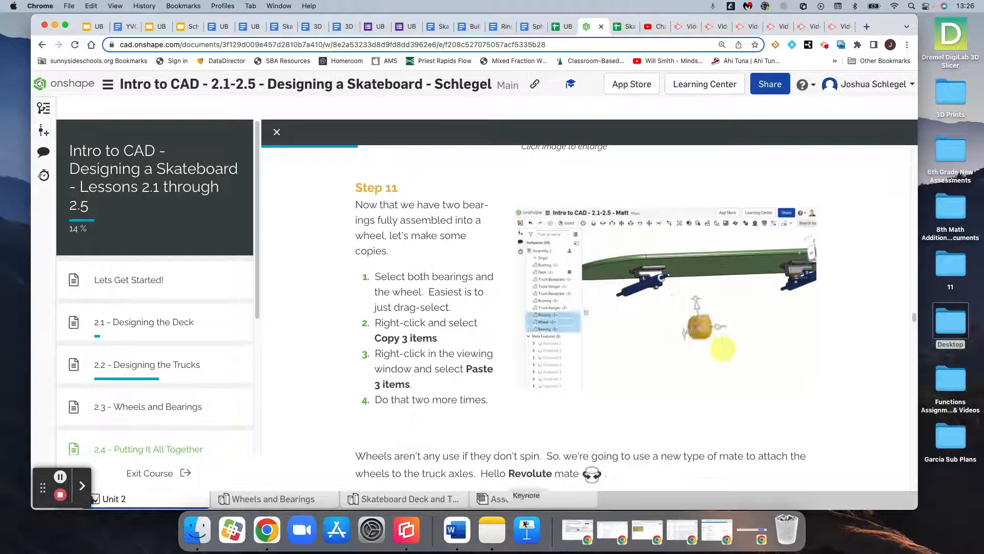
- Close the Step 11 lesson panel to return to the Assembly 1 skateboard tab
click(513, 499)
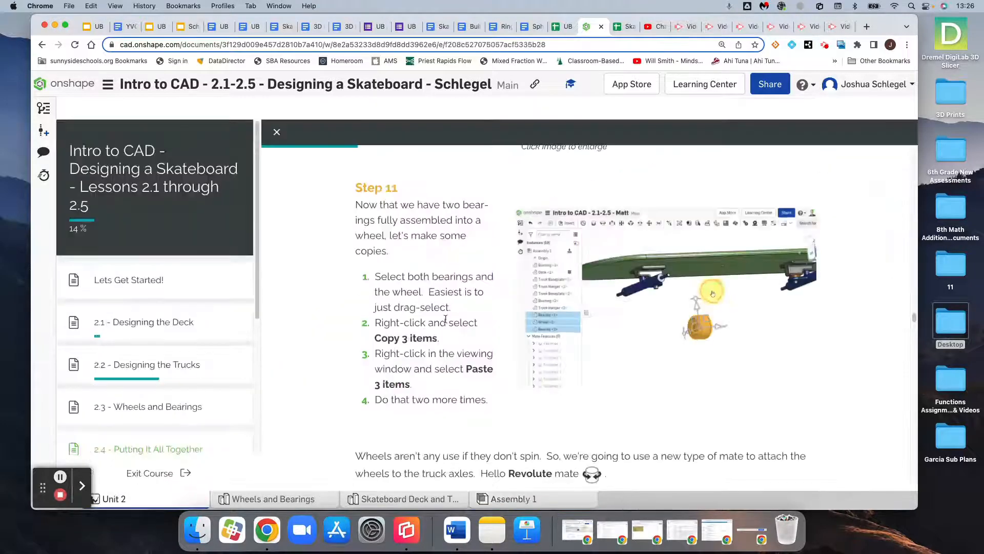
click(513, 498)
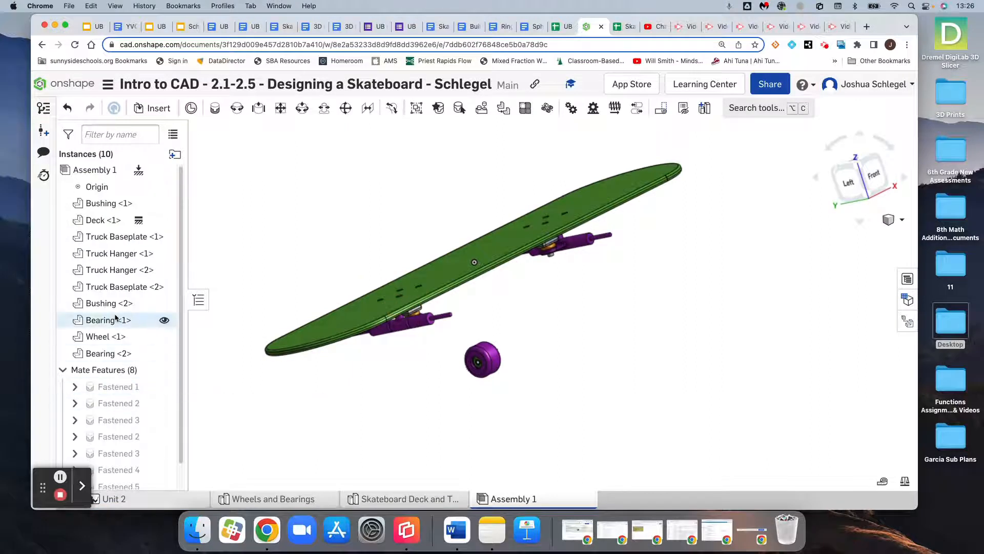
- Select Bearing <1>, Wheel <1> and Bearing <2> in the Instances list
click(102, 337)
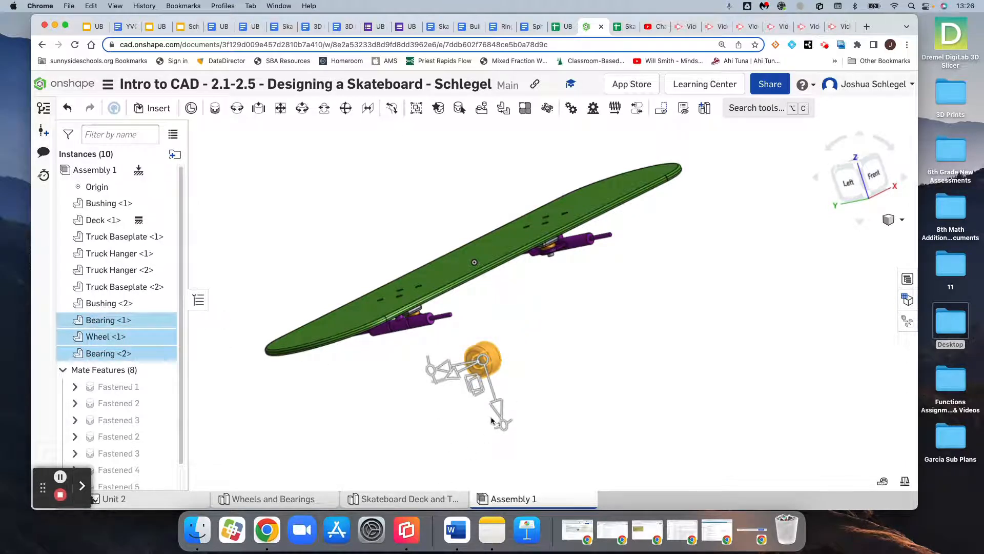
- Copy the wheel-and-bearings set and paste it twice, giving three wheels and 16 instances
right_click(480, 359)
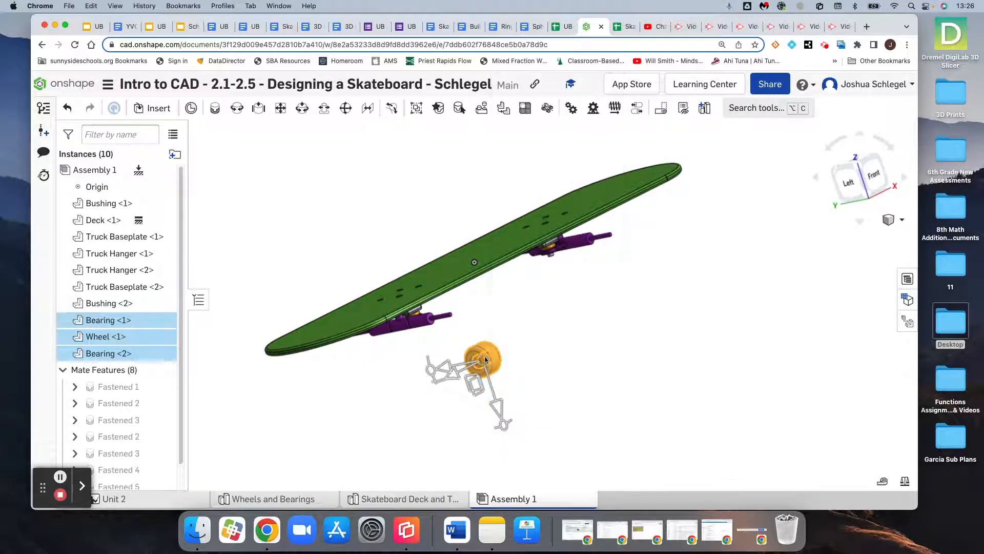
right_click(483, 360)
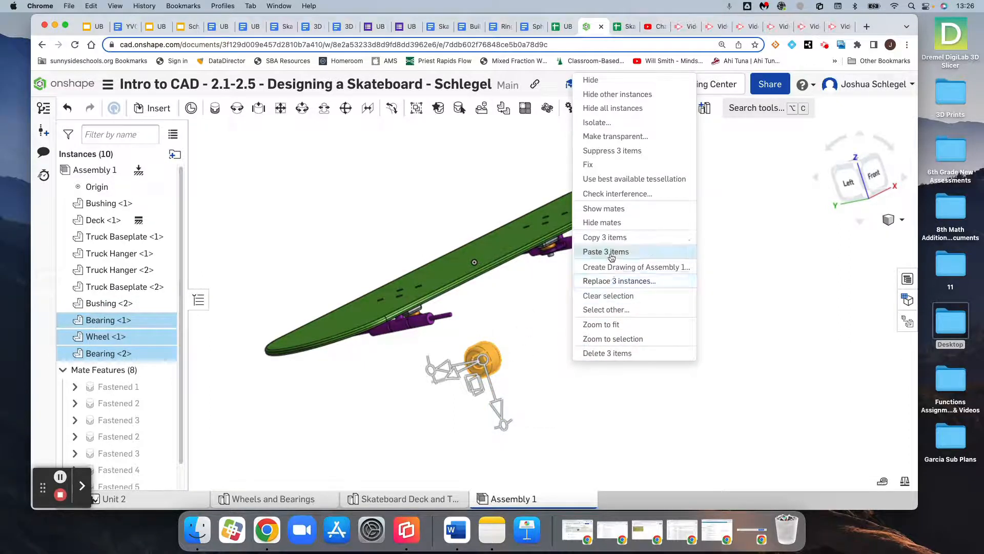
click(605, 252)
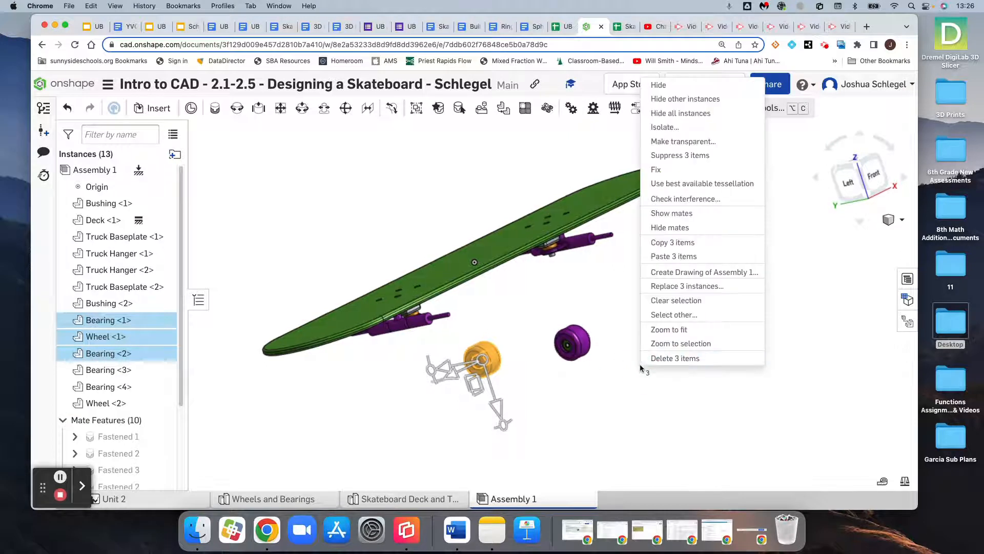
click(674, 257)
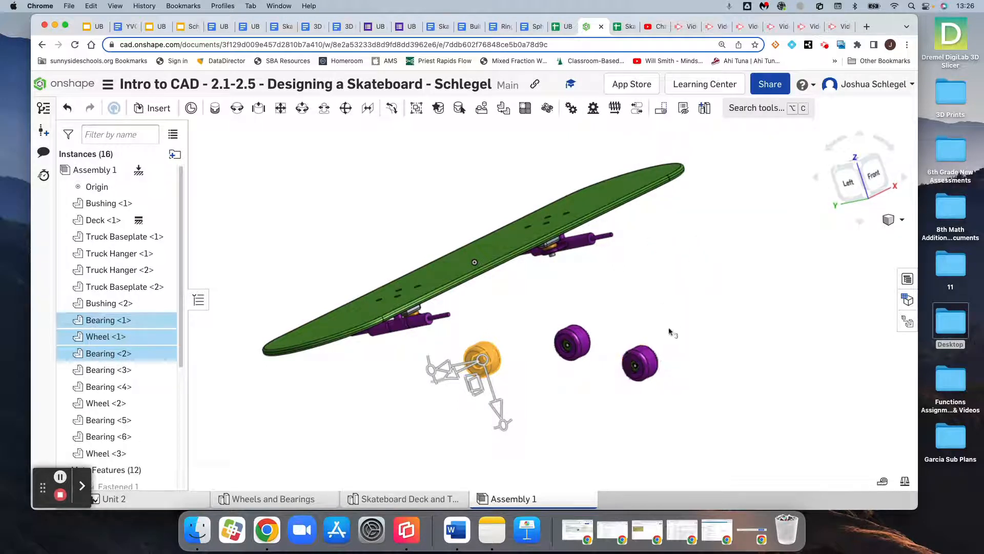